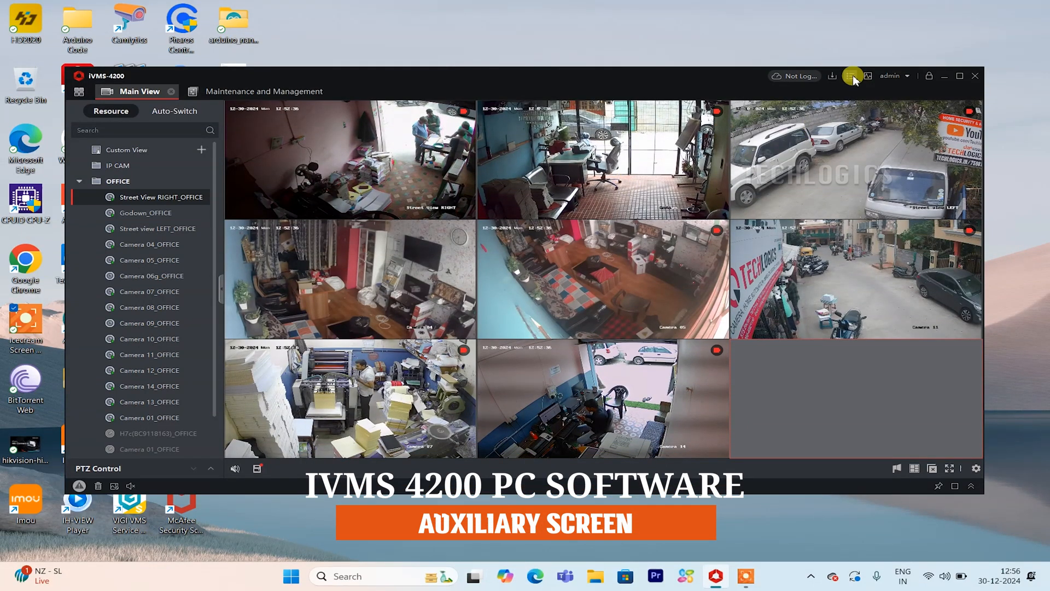
Start Auxiliary Screen Live View from the top-right menu, creating the Main View(2) window.
left_click(851, 76)
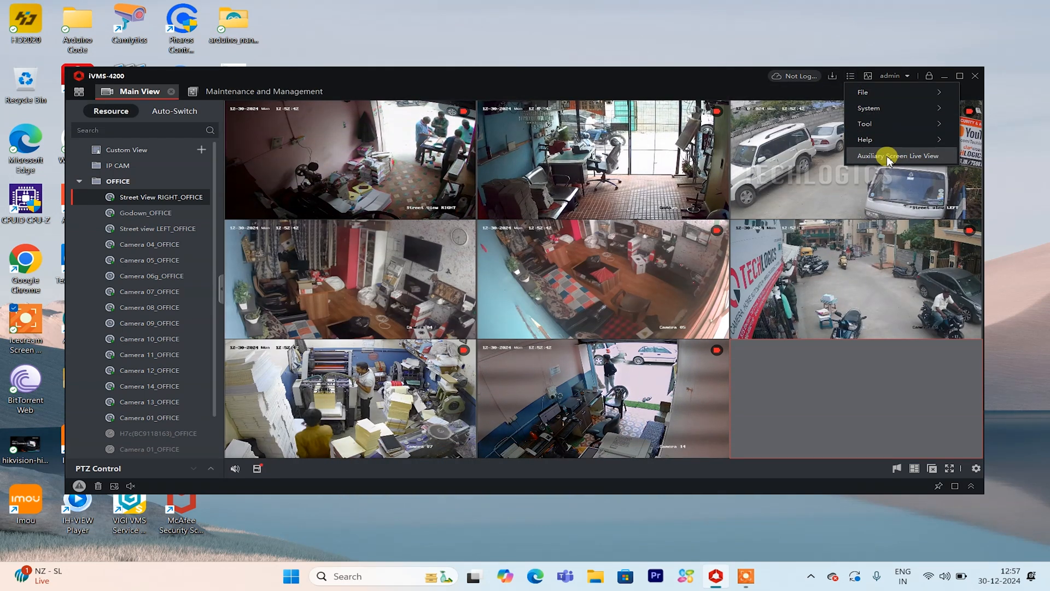
left_click(900, 155)
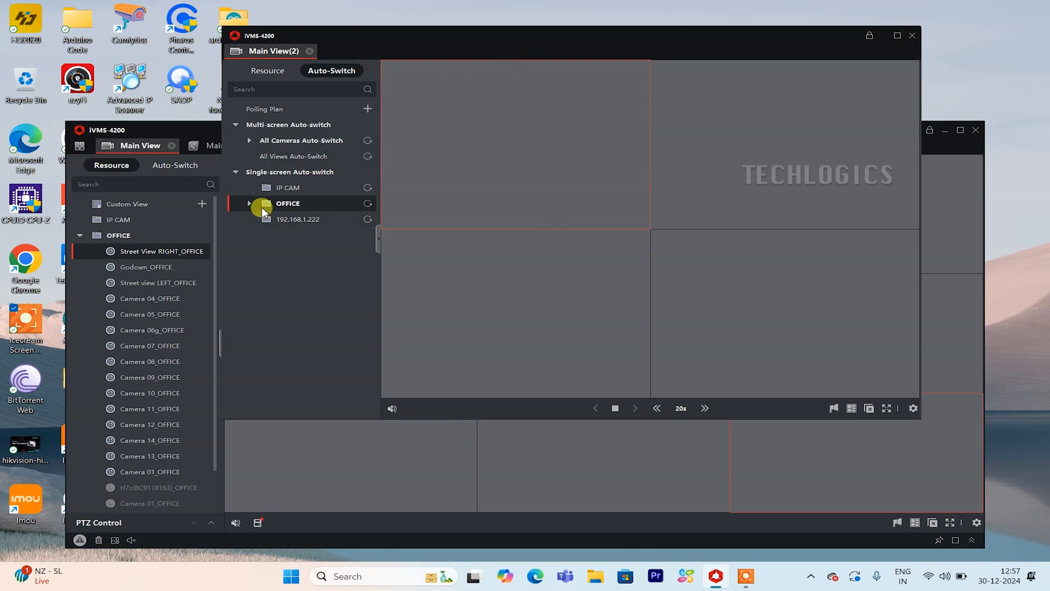
Expand the OFFICE camera group and show the Resource list in the new window.
left_click(248, 203)
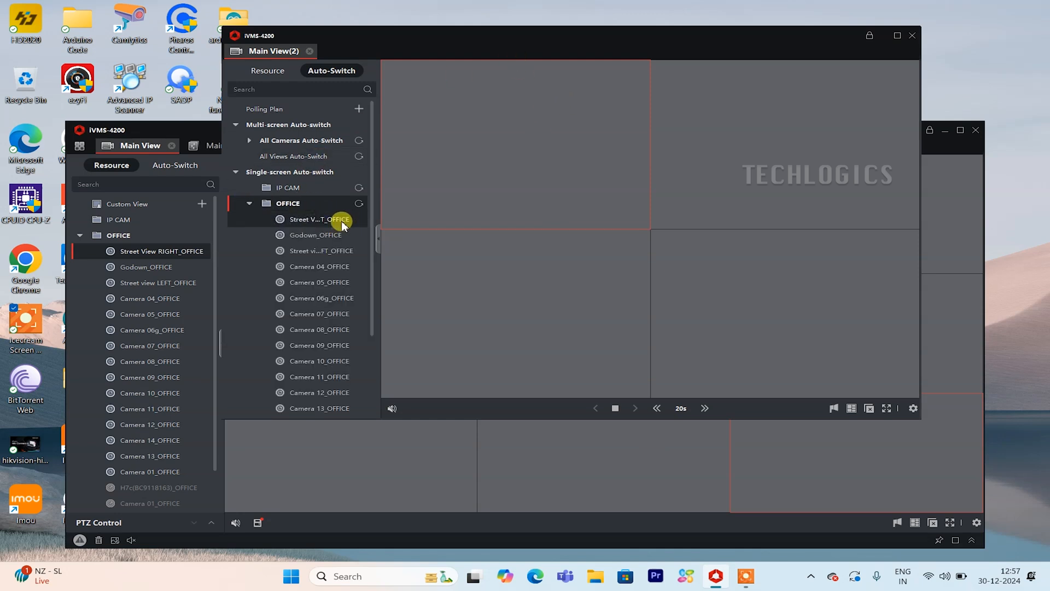
mouse_move(380, 239)
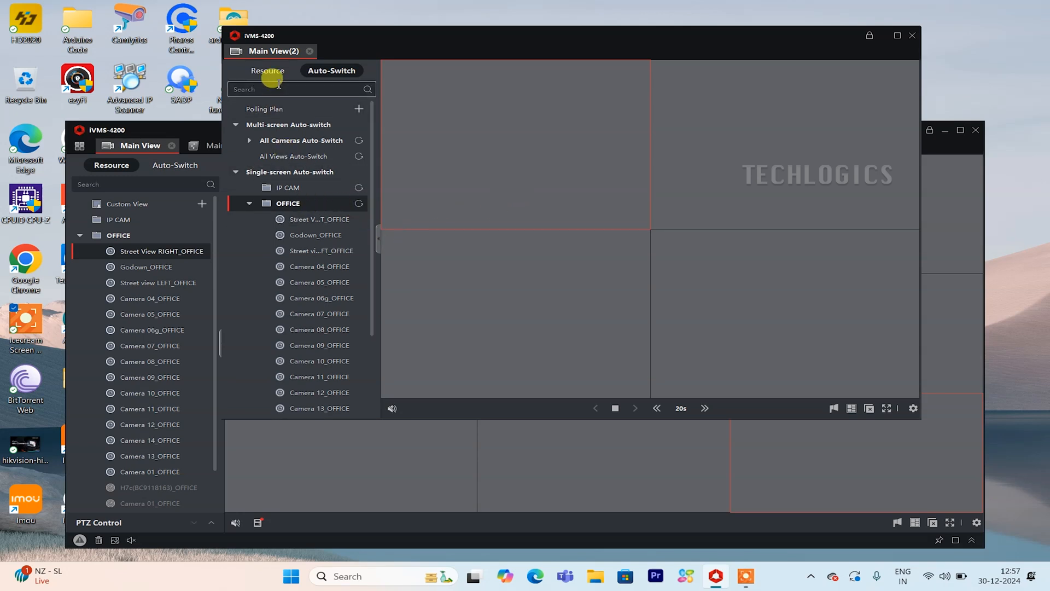
left_click(267, 70)
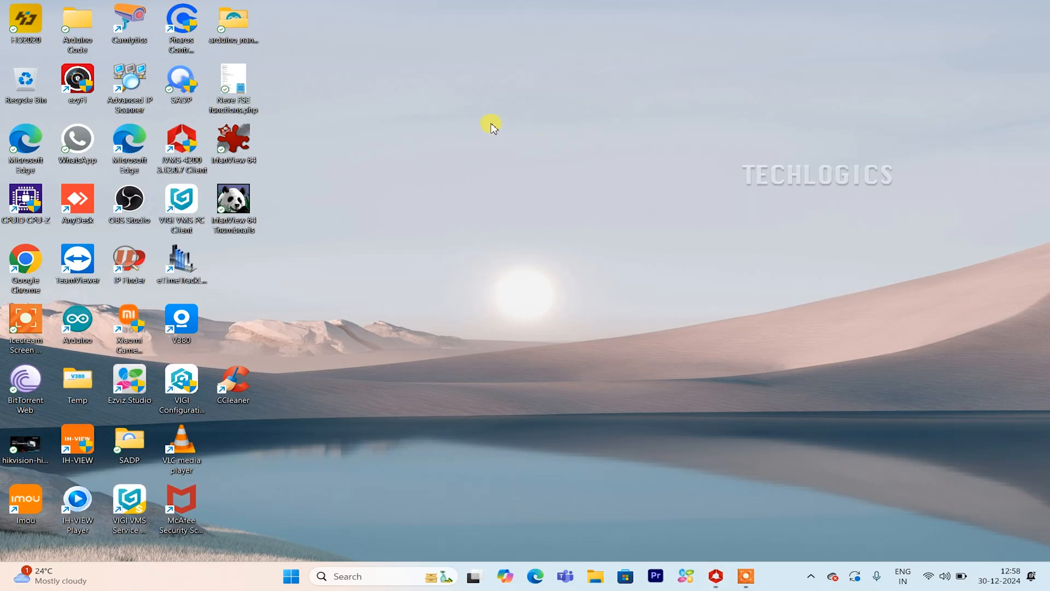
Switch the multiple-display mode from Duplicate to Extend these displays and keep the change.
right_click(481, 127)
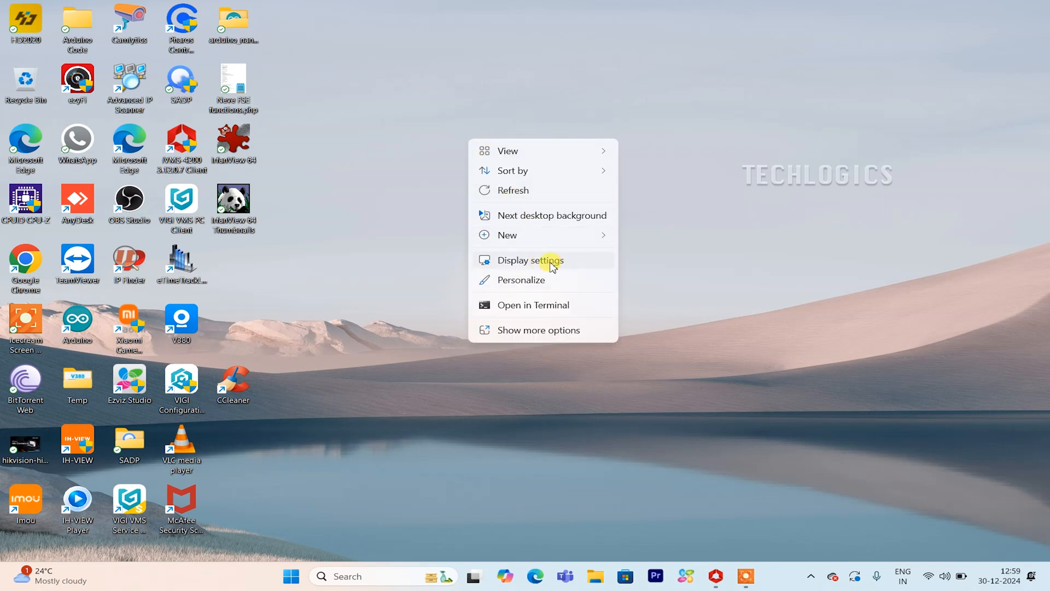
left_click(528, 261)
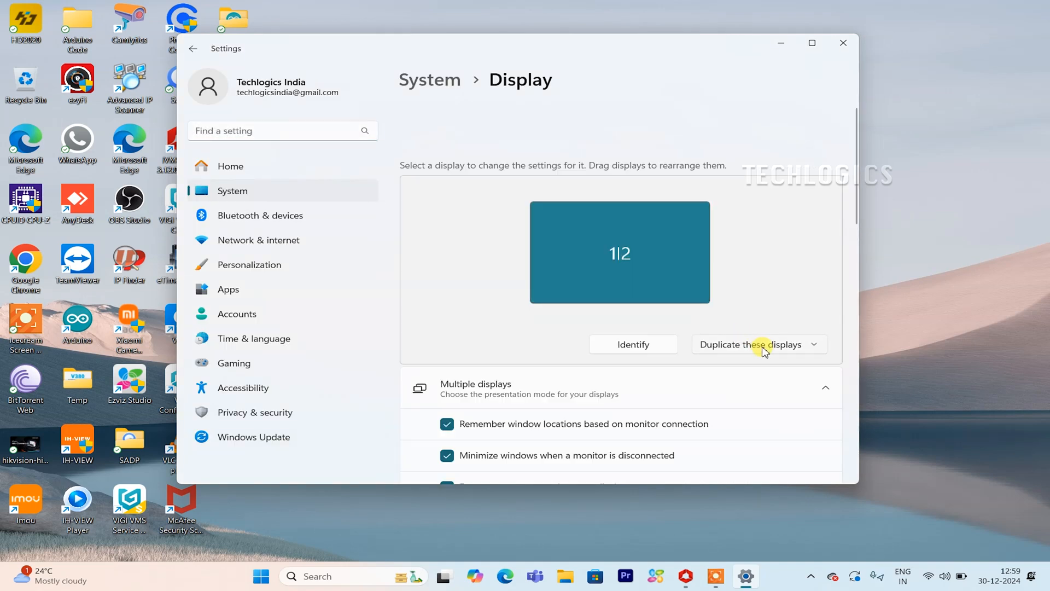
left_click(757, 345)
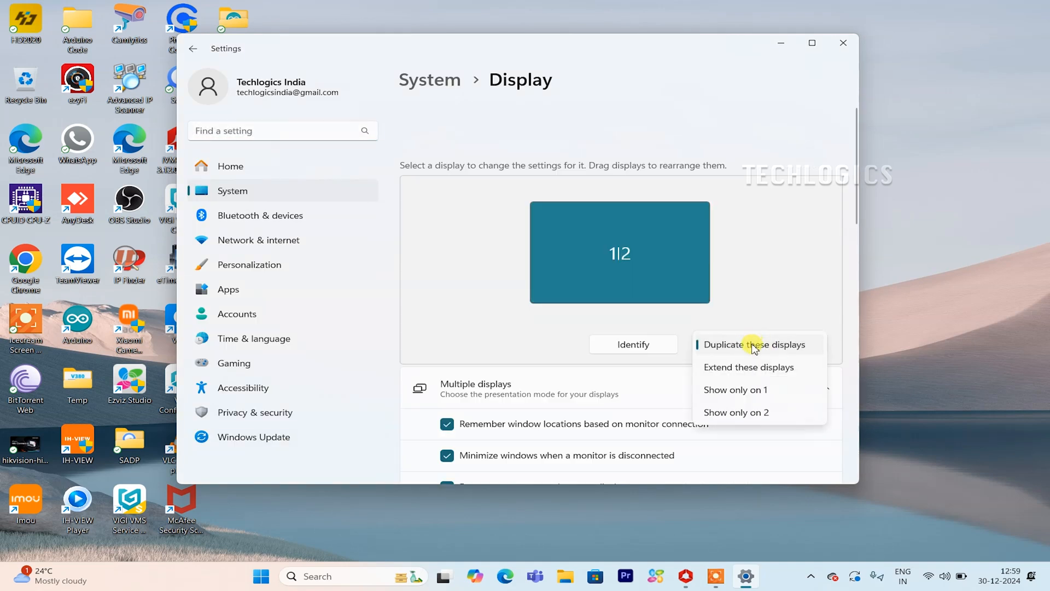
mouse_move(767, 368)
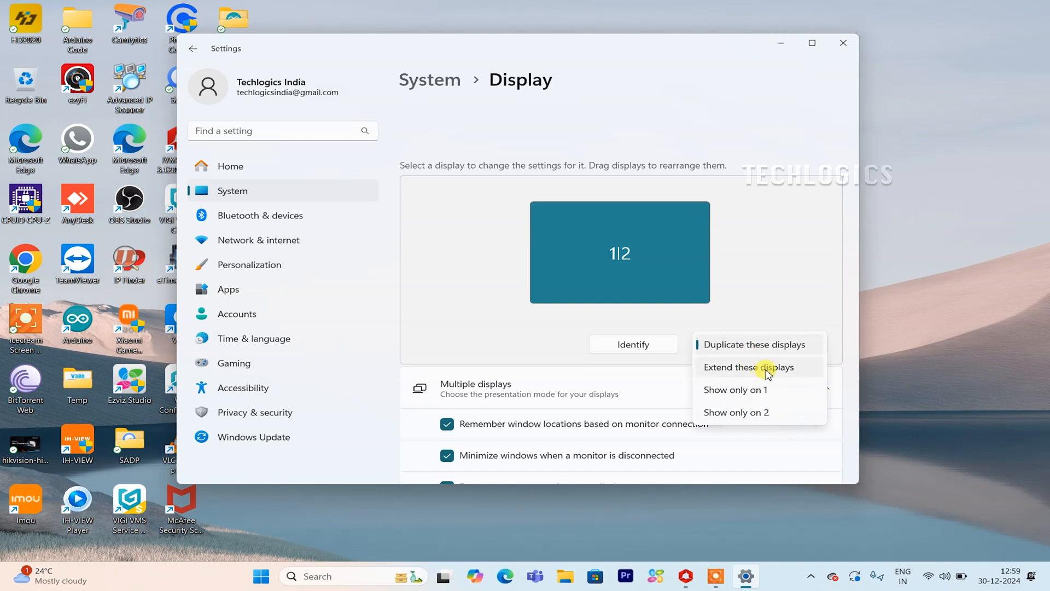
mouse_move(757, 408)
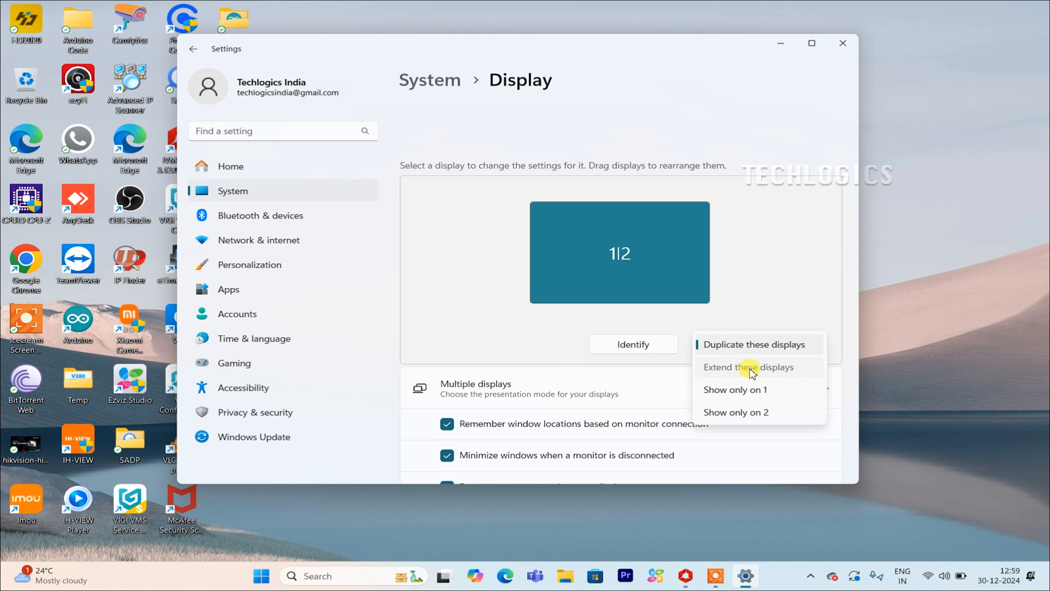
left_click(749, 366)
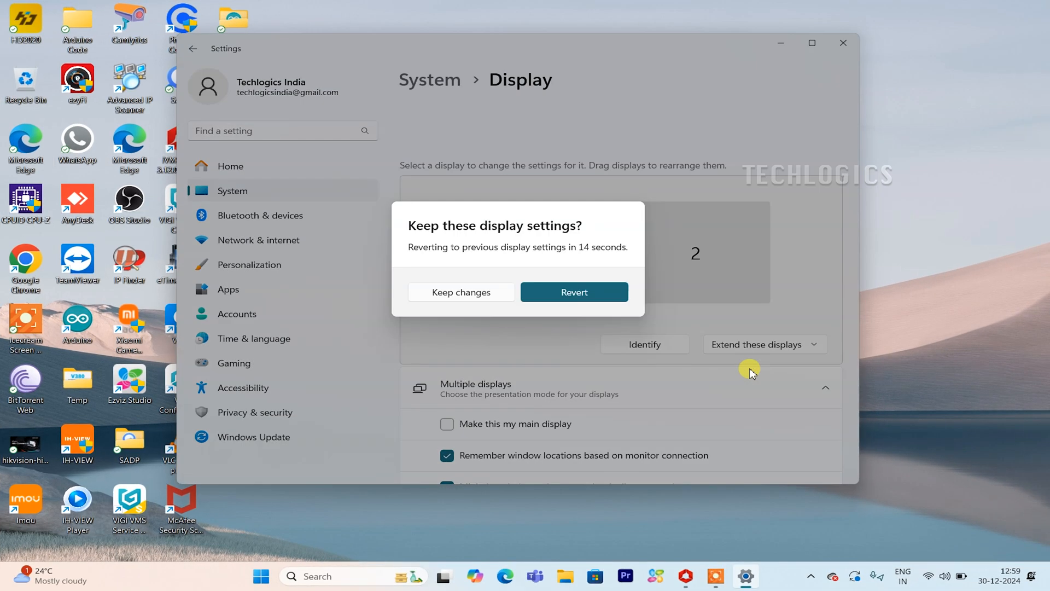
mouse_move(729, 360)
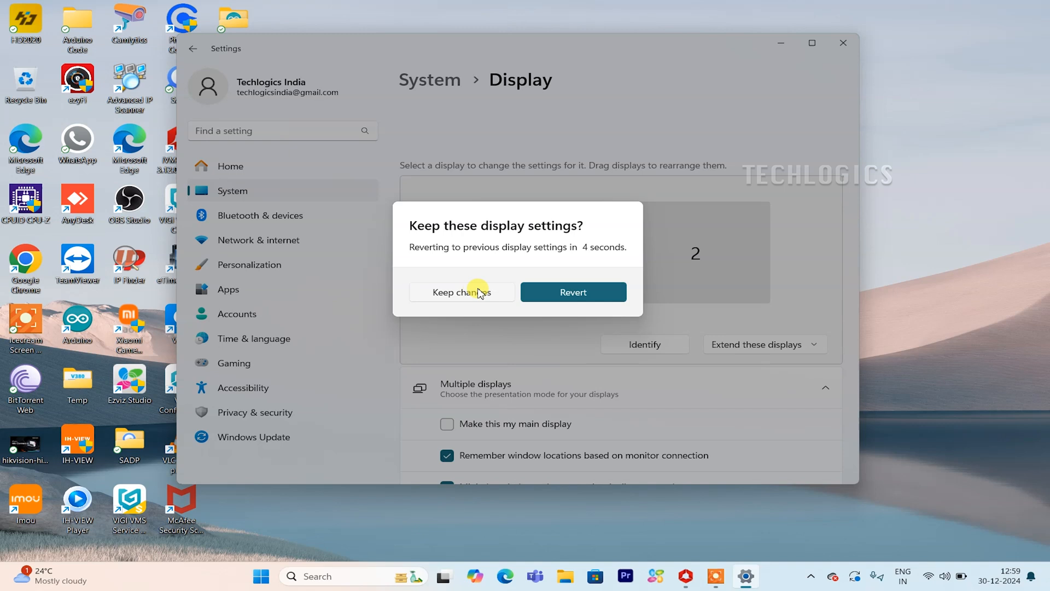
left_click(460, 292)
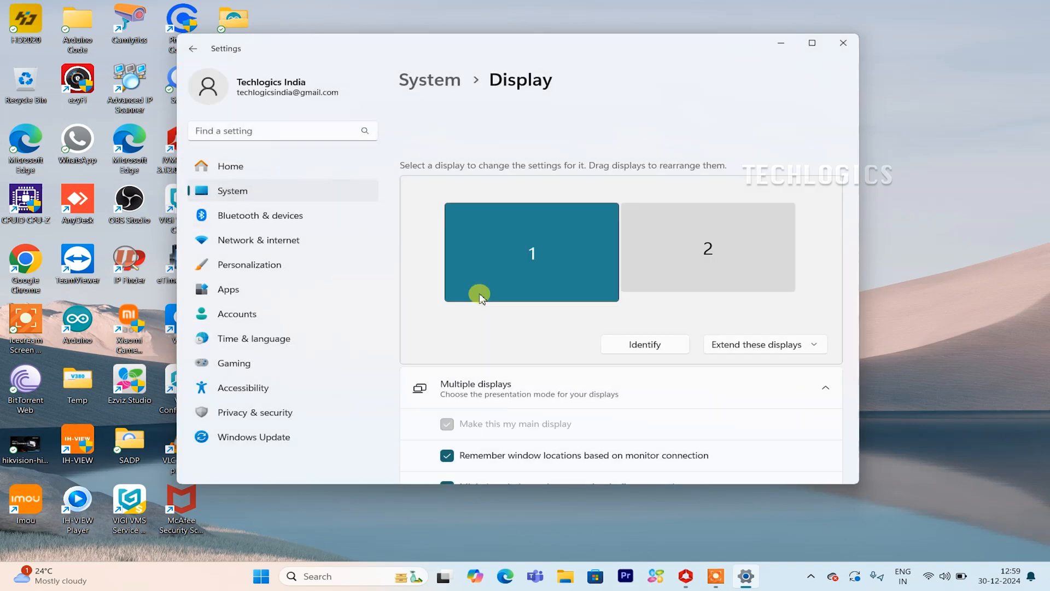
left_click(708, 252)
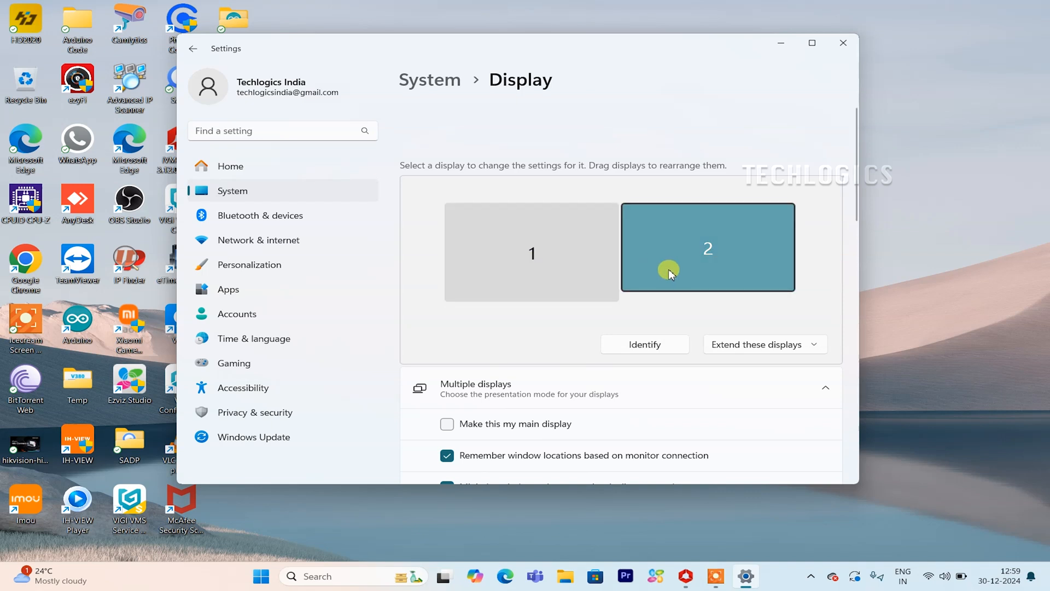
mouse_move(565, 576)
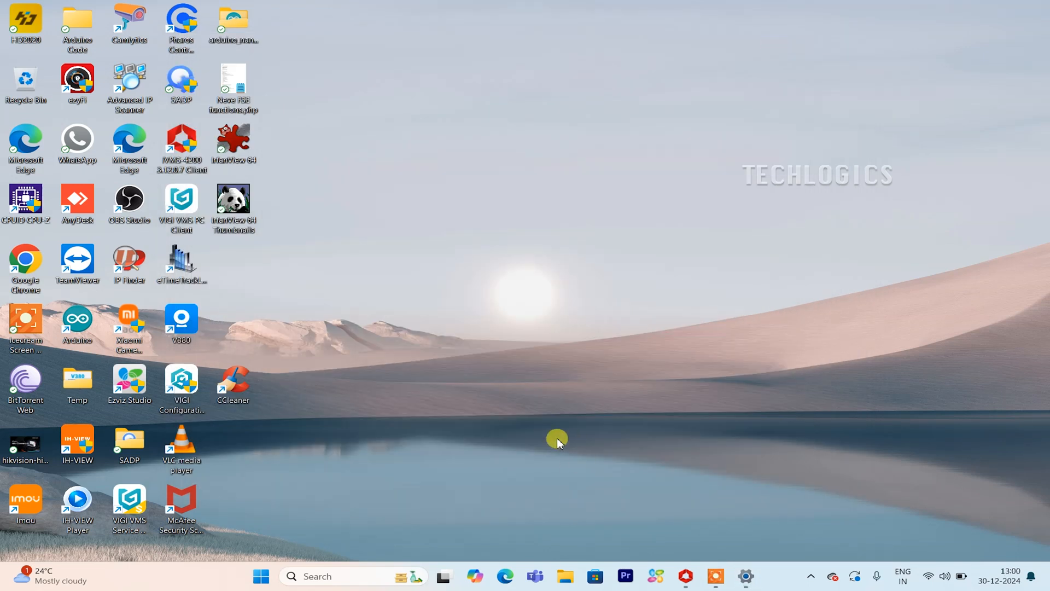
Place Main View(2) on the TV display and bring up Maintenance and Management > Device.
left_click(685, 576)
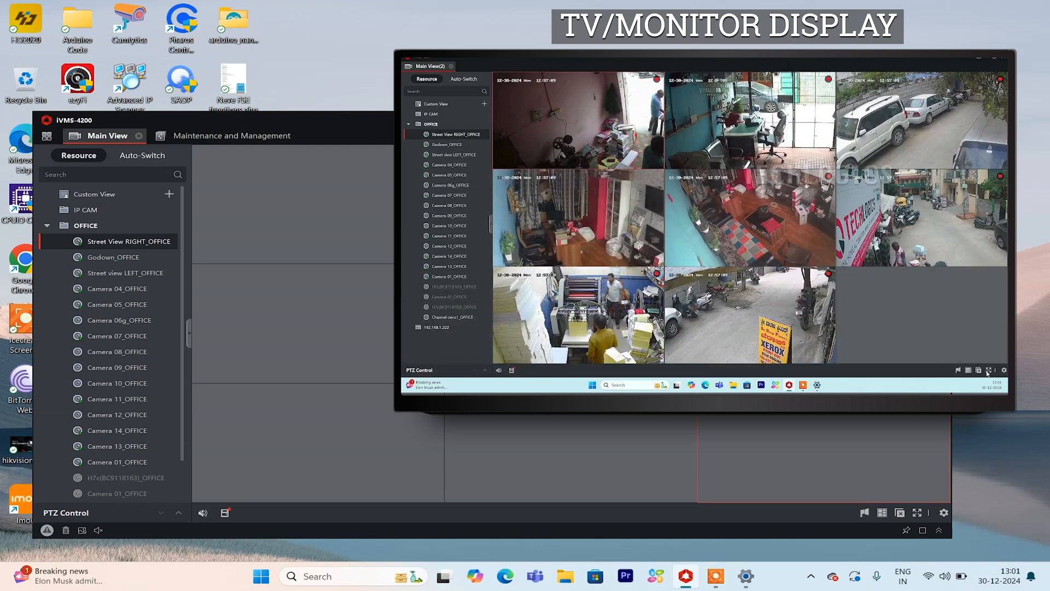
left_click(988, 371)
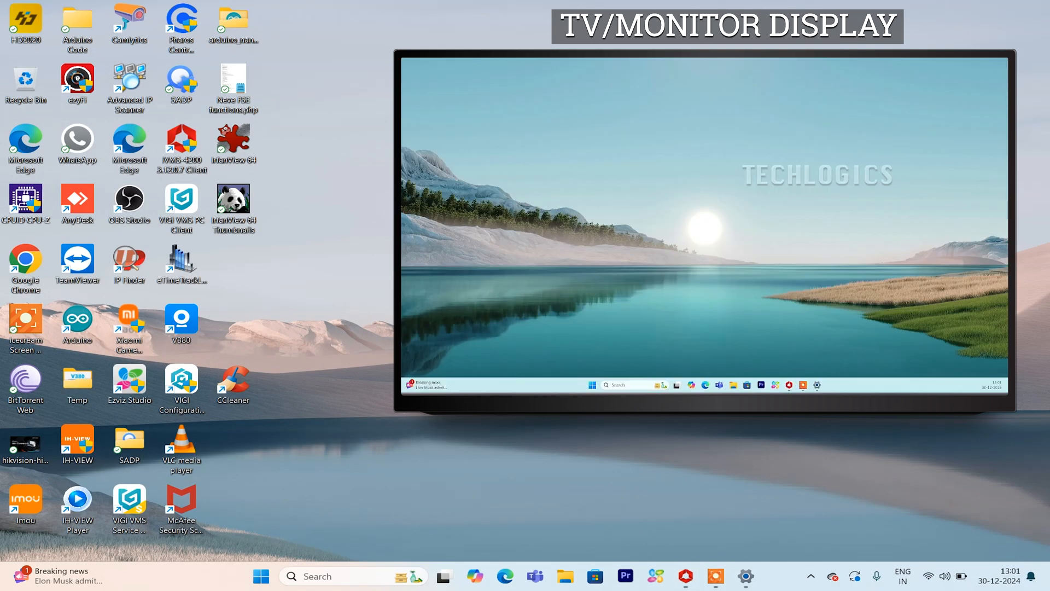
left_click(683, 576)
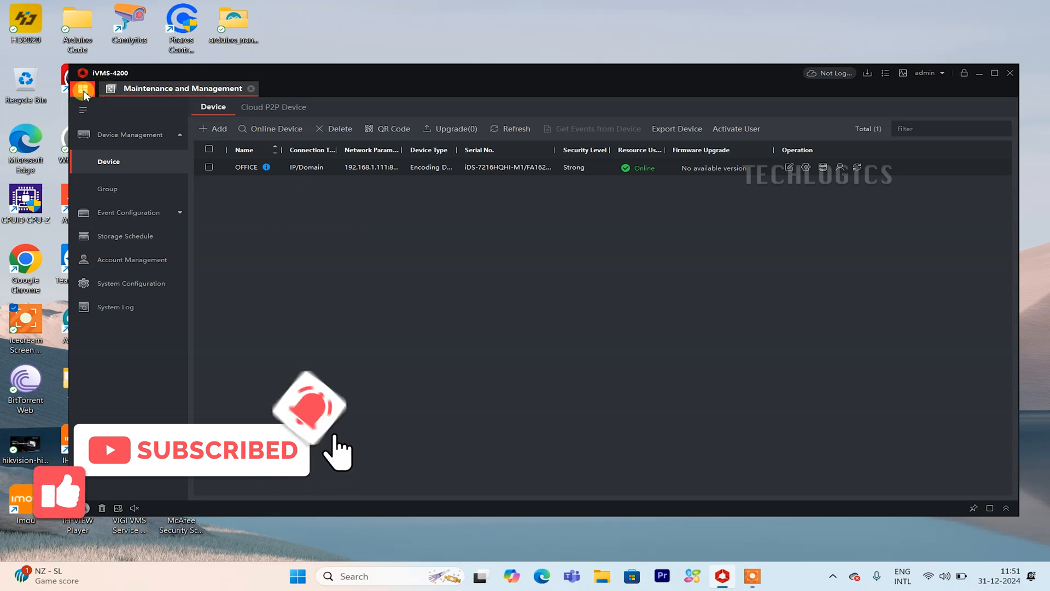
Start Remote Playback and play recordings from Camera 04_OFFICE.
left_click(83, 88)
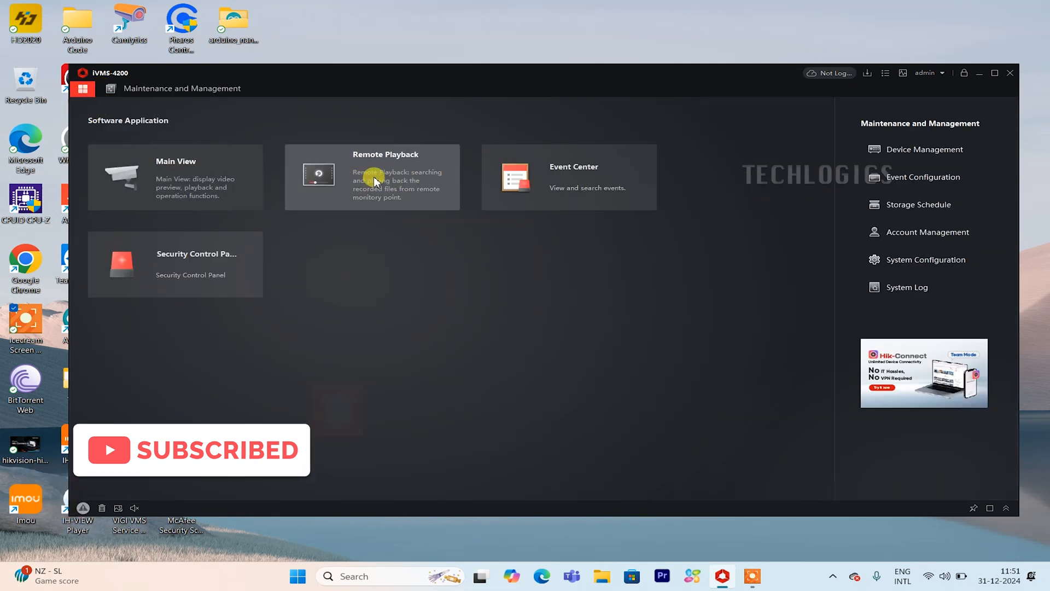
left_click(372, 178)
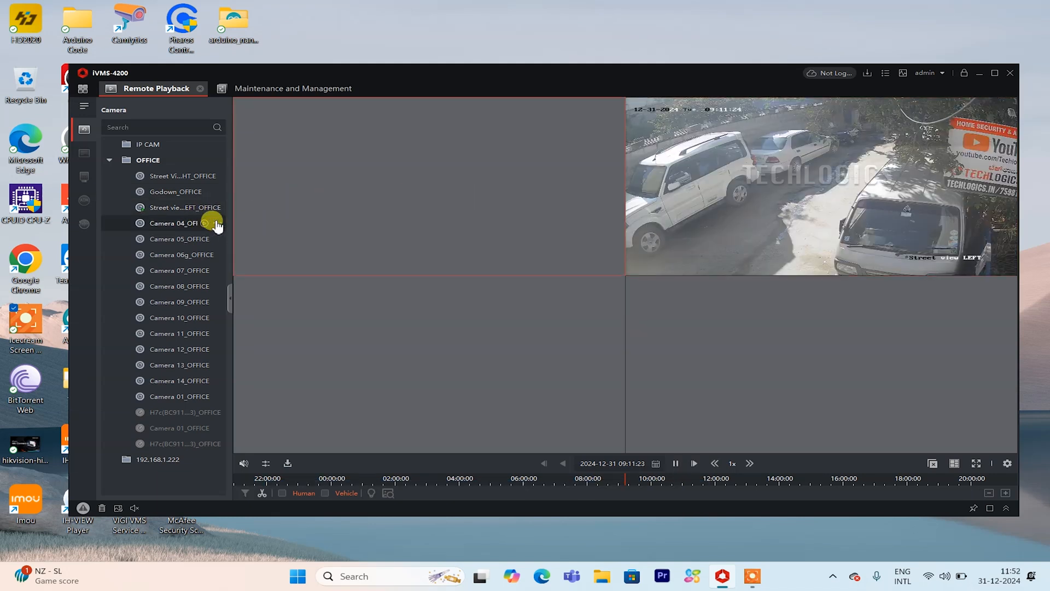
left_click(179, 222)
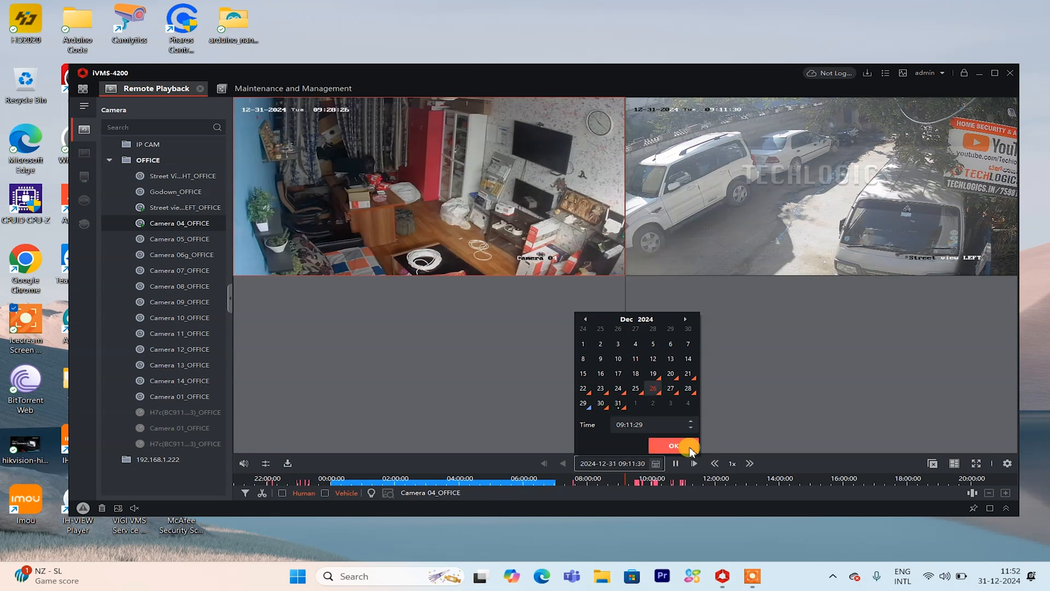
Play 26 December footage of Street view LEFT, scrub to a later time, then close the client.
left_click(673, 447)
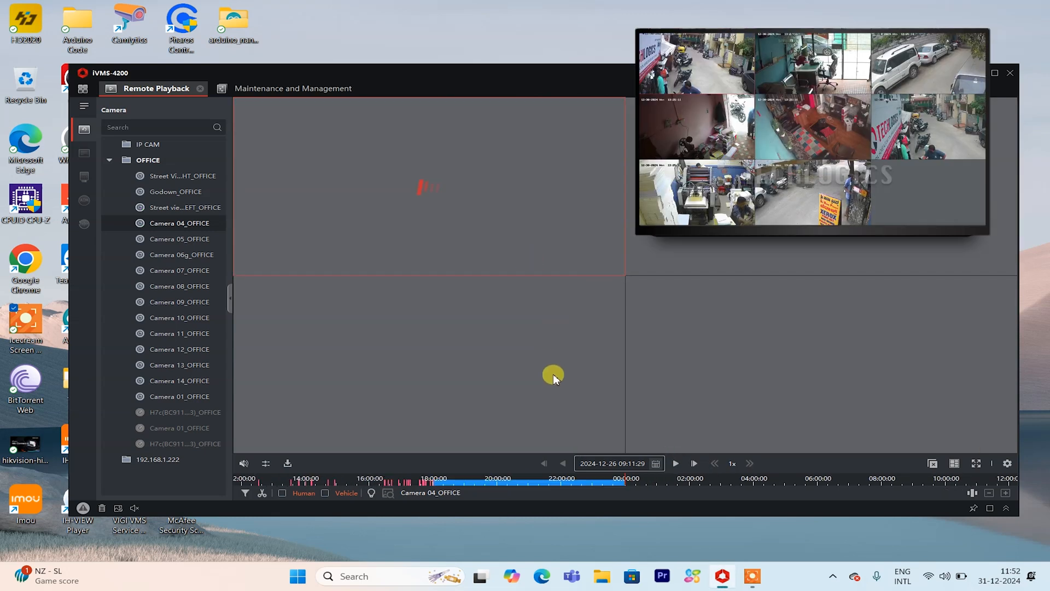
left_click(675, 462)
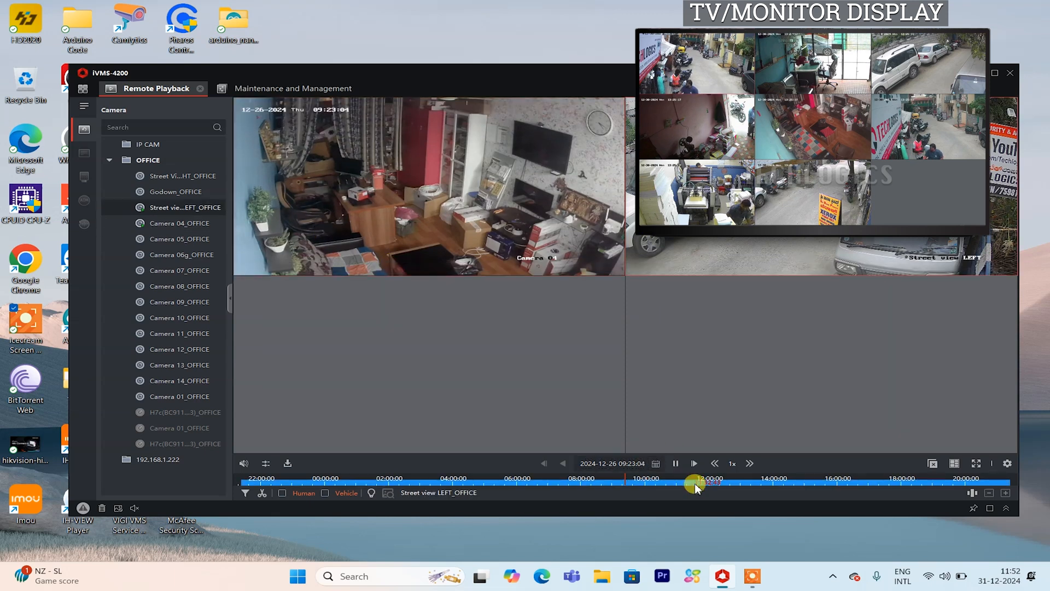
left_click_drag(693, 484, 798, 483)
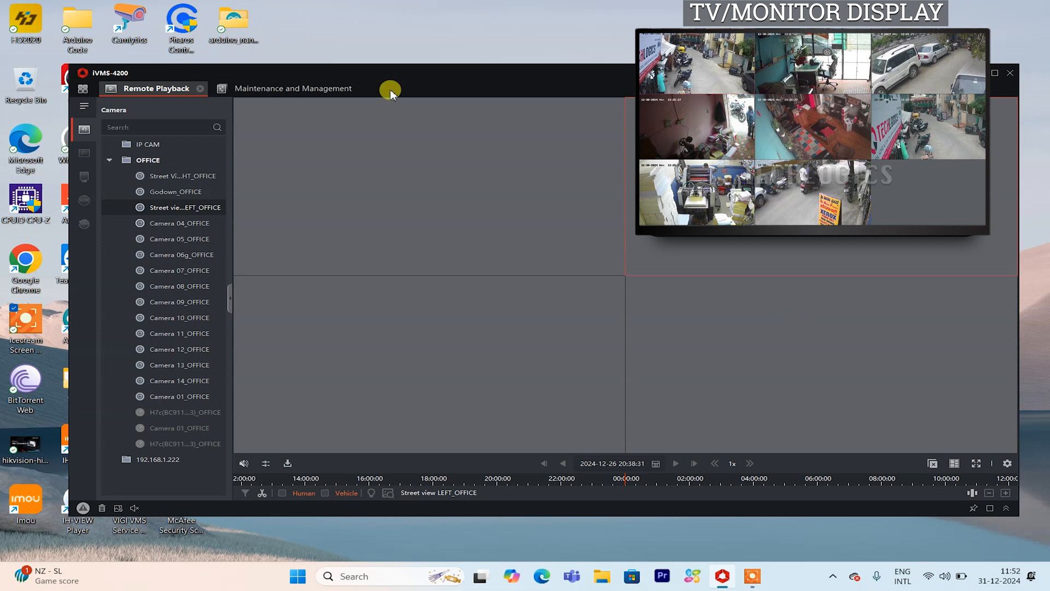
left_click(995, 72)
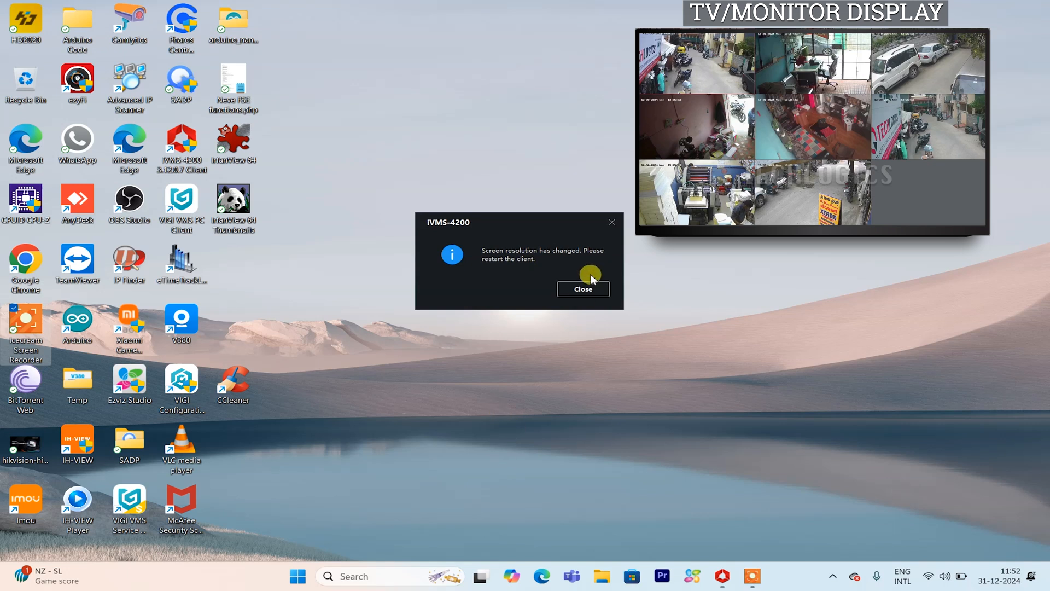
Dismiss the restart notice and load google.com in Google Chrome.
left_click(582, 289)
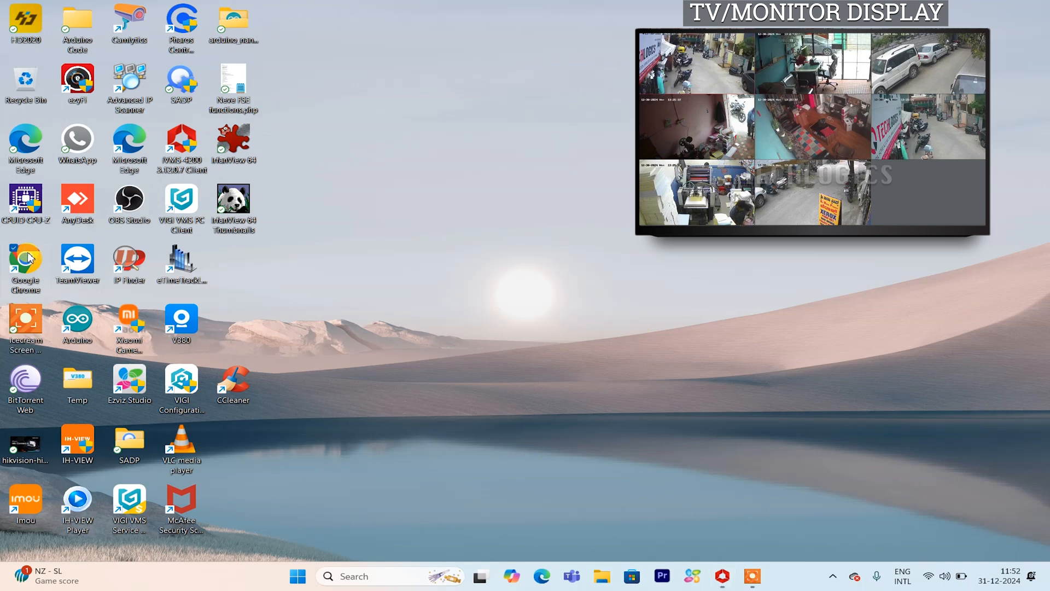
double_click(25, 262)
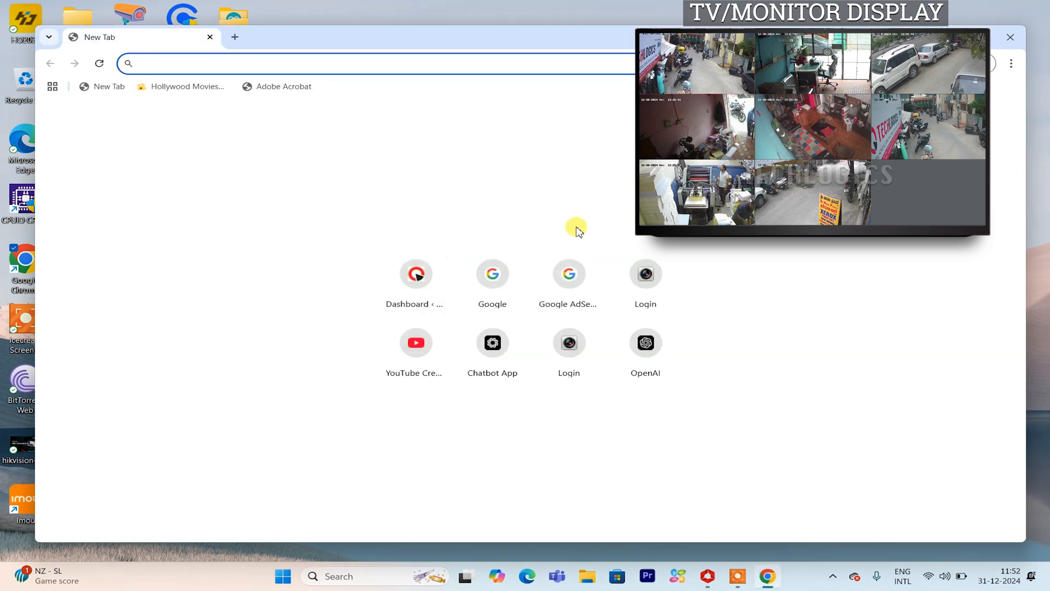
type("google.com")
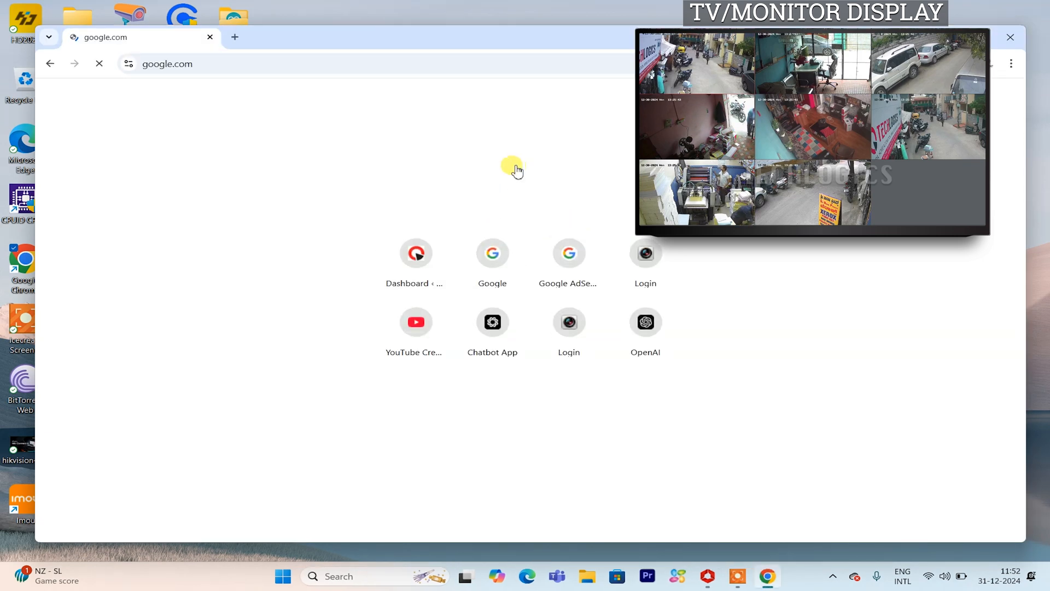